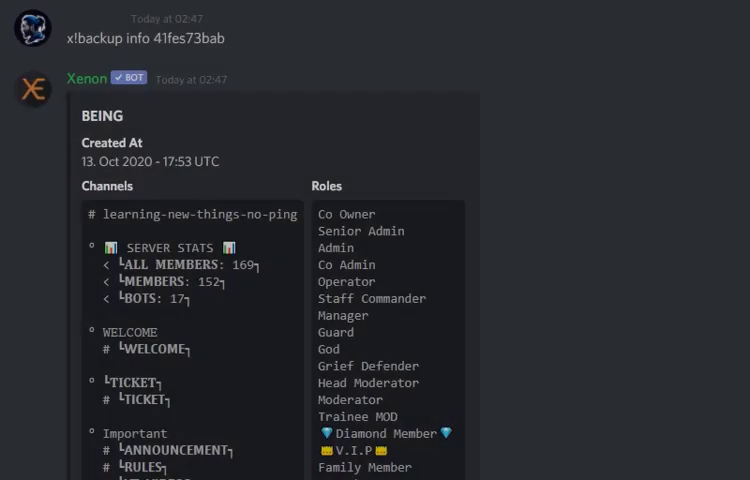
scroll("down", 3)
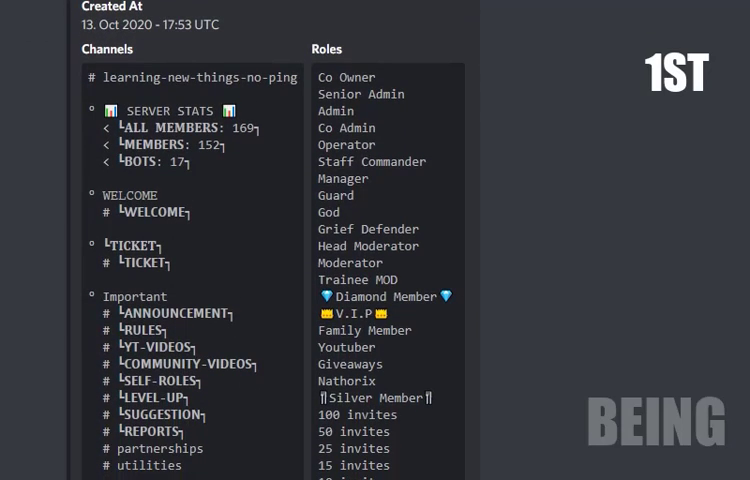
scroll("down", 3)
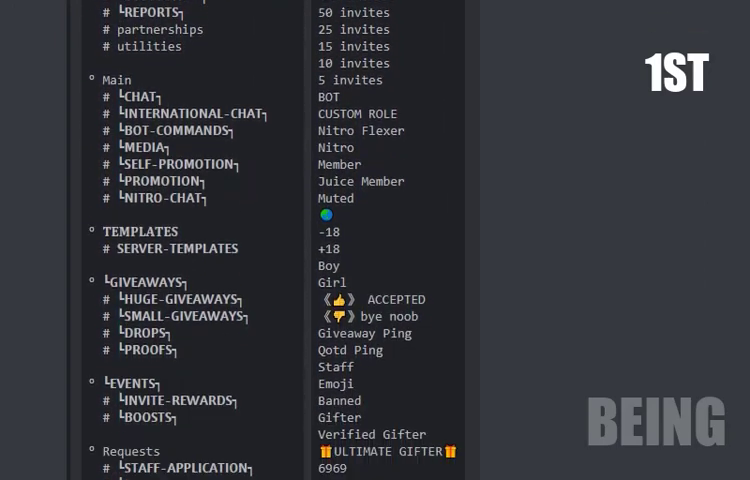
scroll("down", 3)
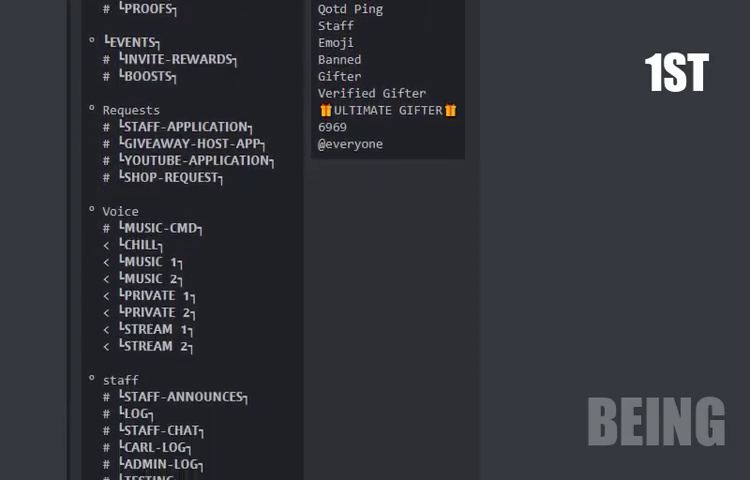
scroll("down", 3)
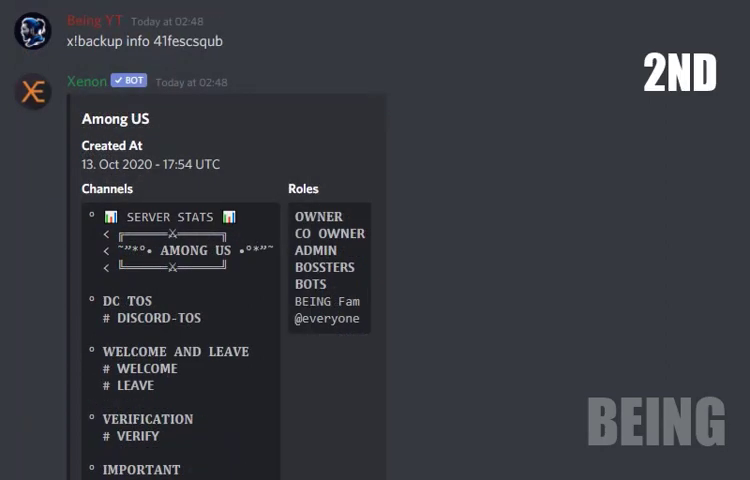
scroll("up", 3)
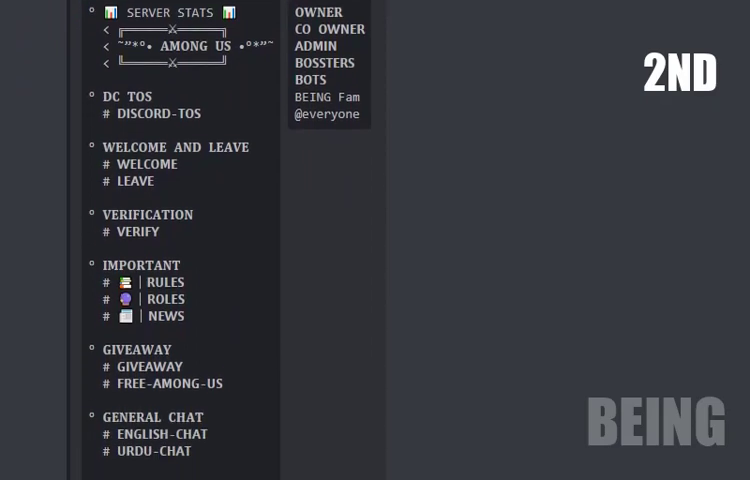
scroll("down", 3)
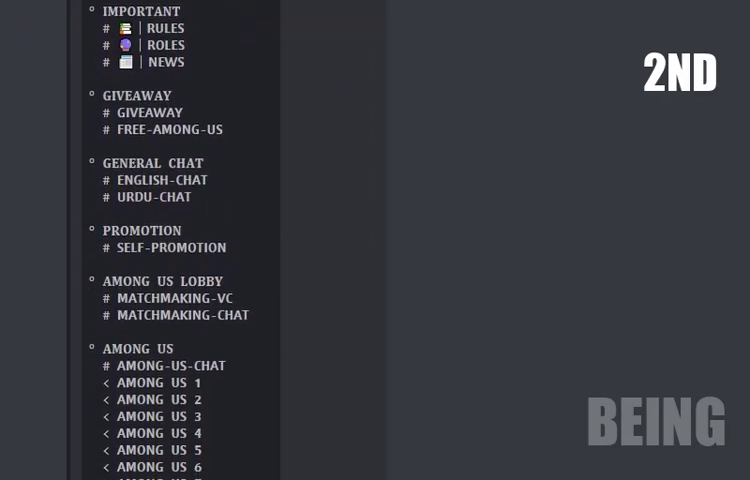
scroll("down", 3)
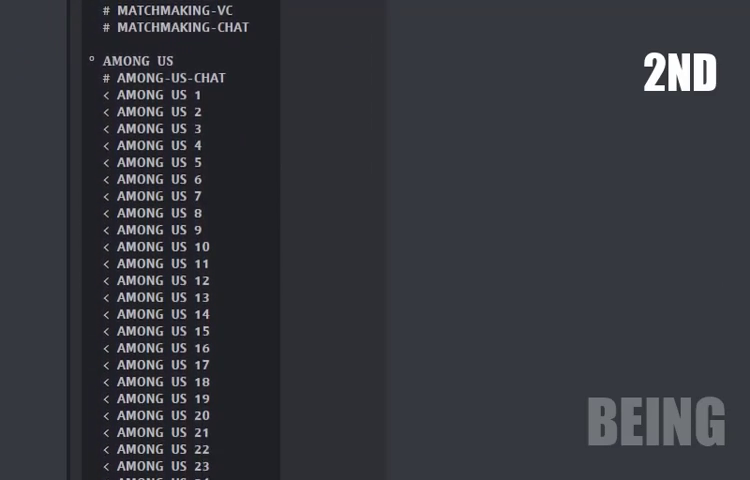
scroll("down", 3)
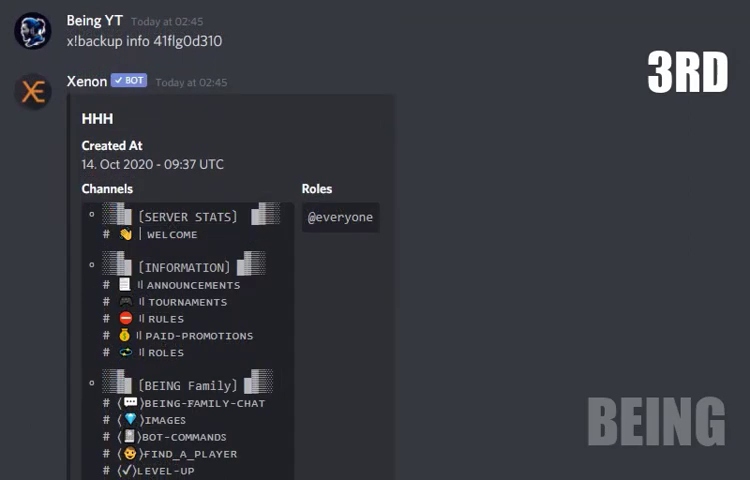
scroll("down", 3)
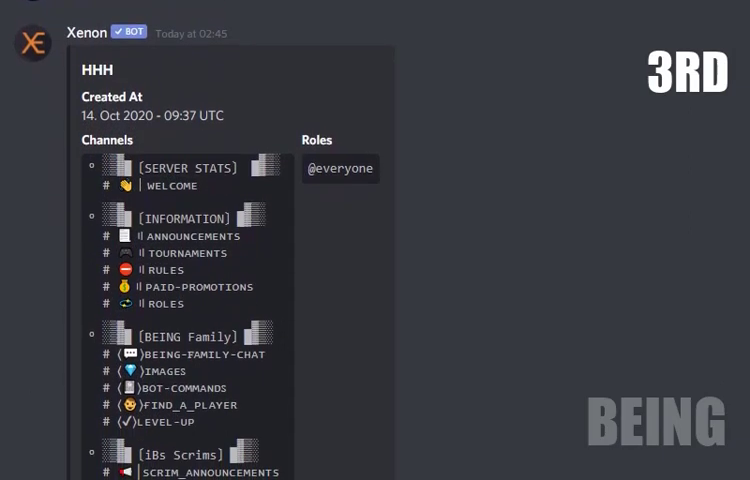
scroll("down", 3)
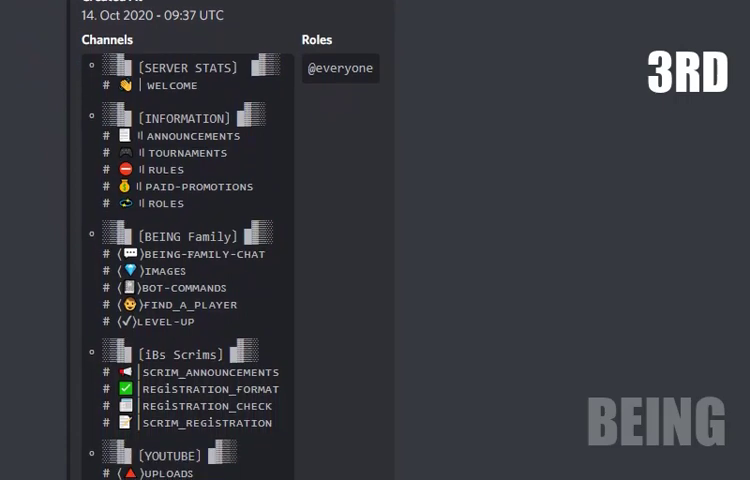
scroll("down", 3)
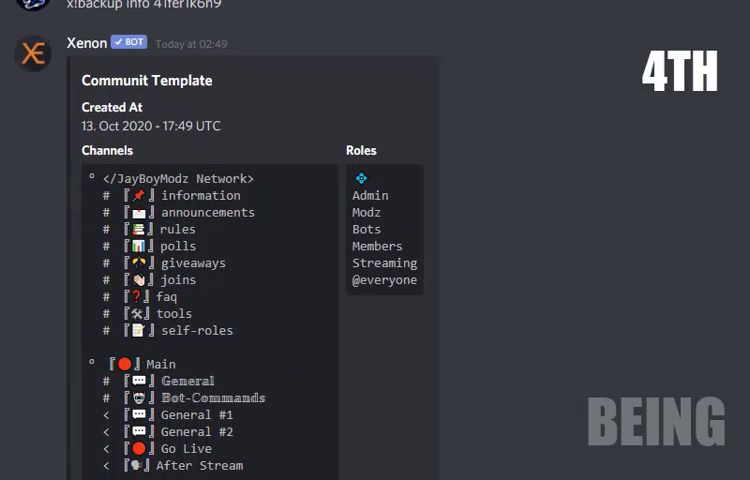
scroll("down", 3)
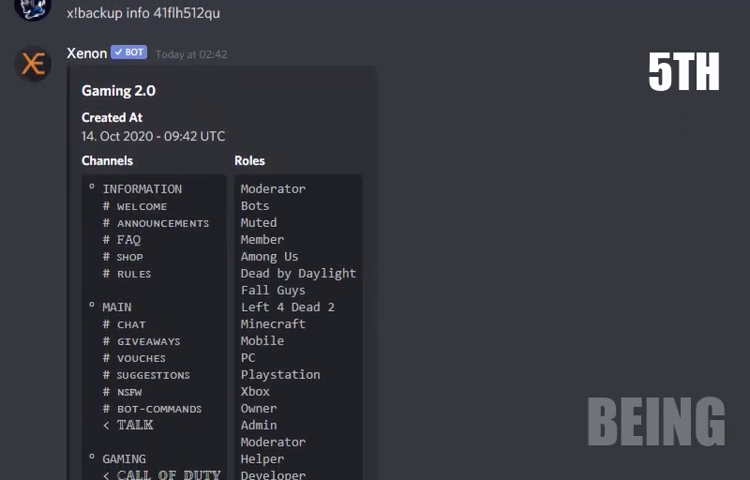
scroll("down", 3)
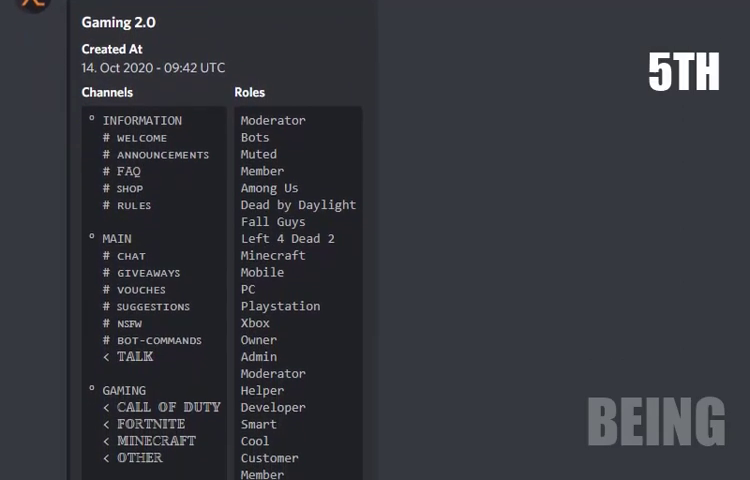
scroll("down", 3)
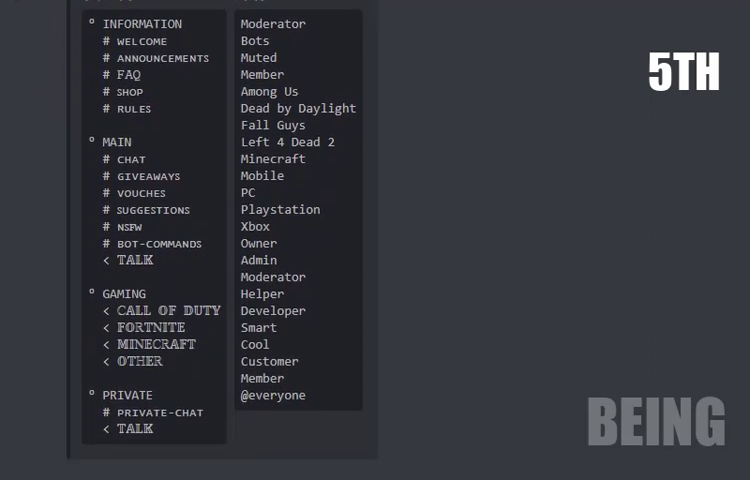